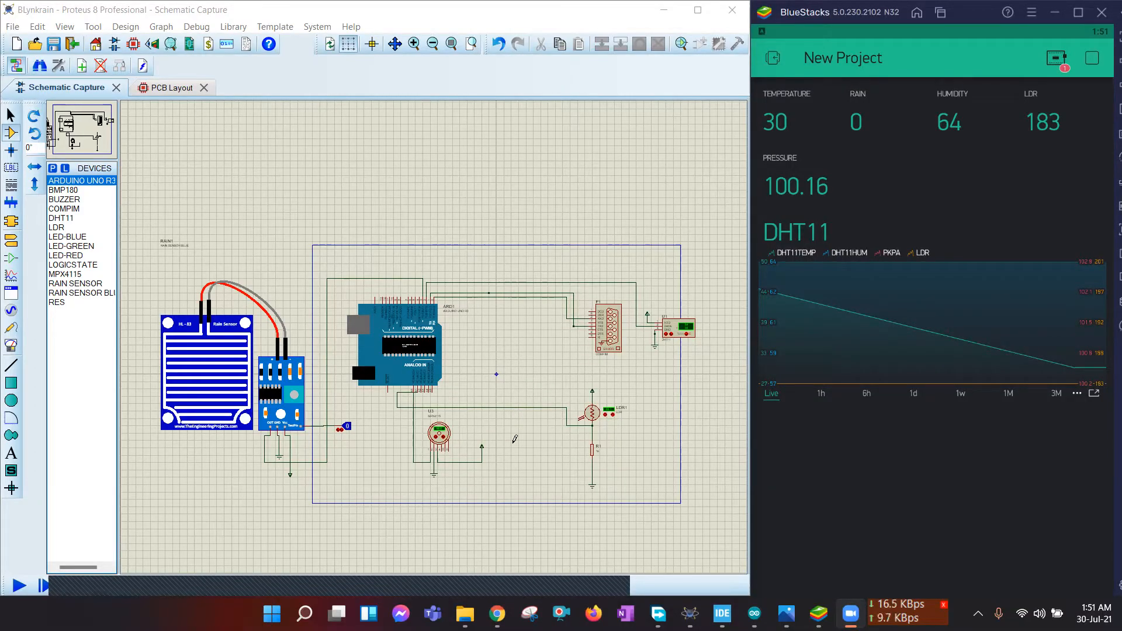
# - Start the Arduino weather-station simulation so the DHT11 reports 64 %RH and 33 °C
pyautogui.click(401, 347)
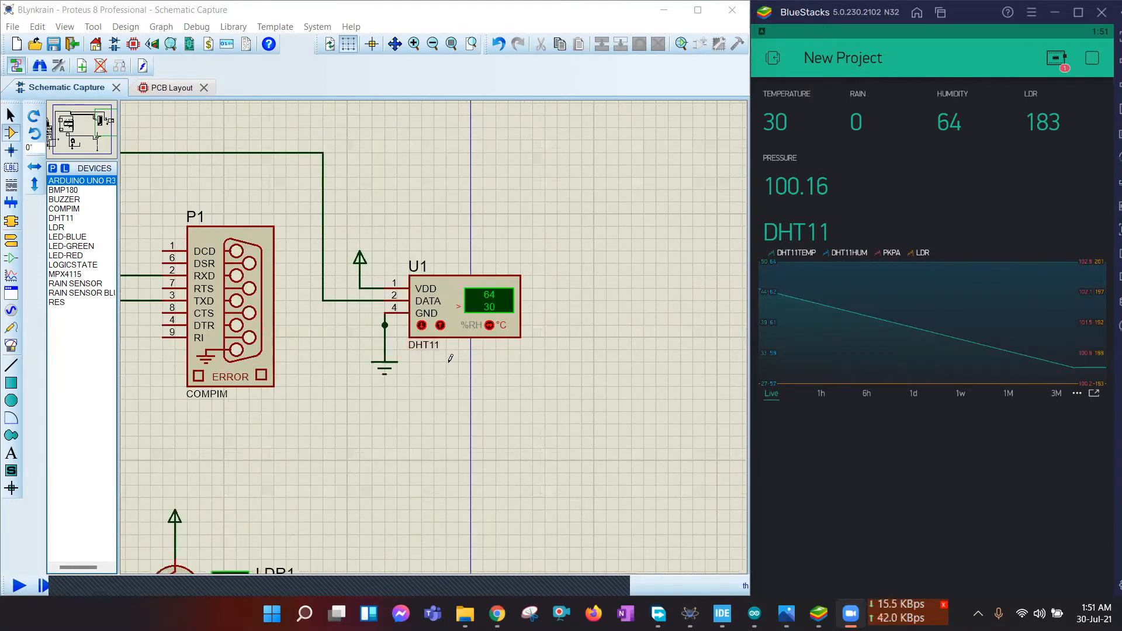
pyautogui.moveTo(494, 354)
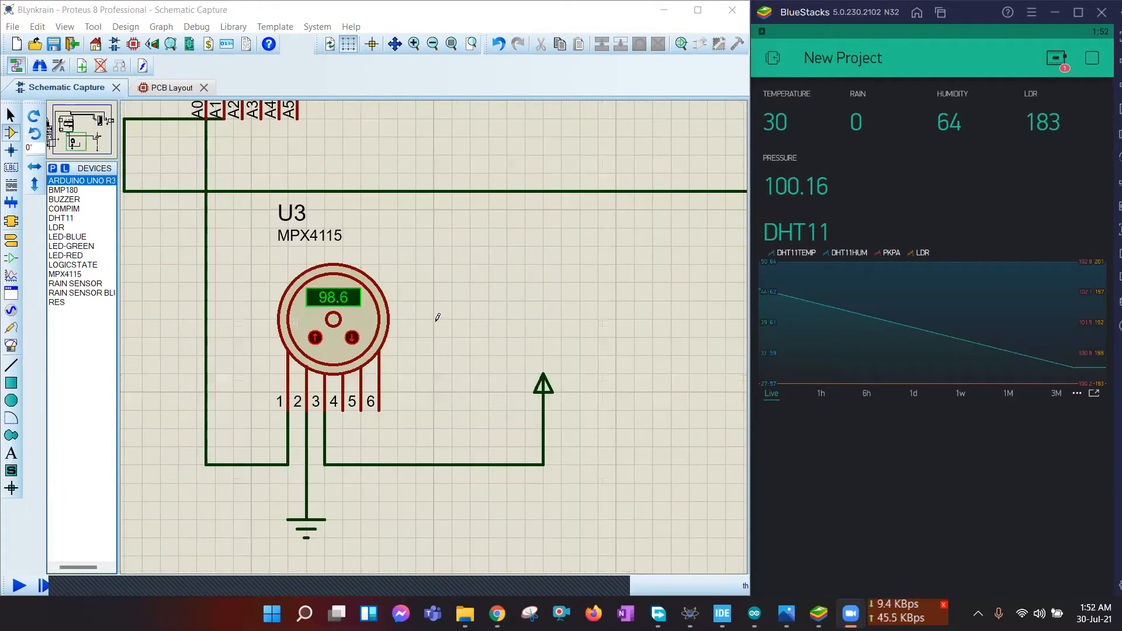
pyautogui.moveTo(436, 338)
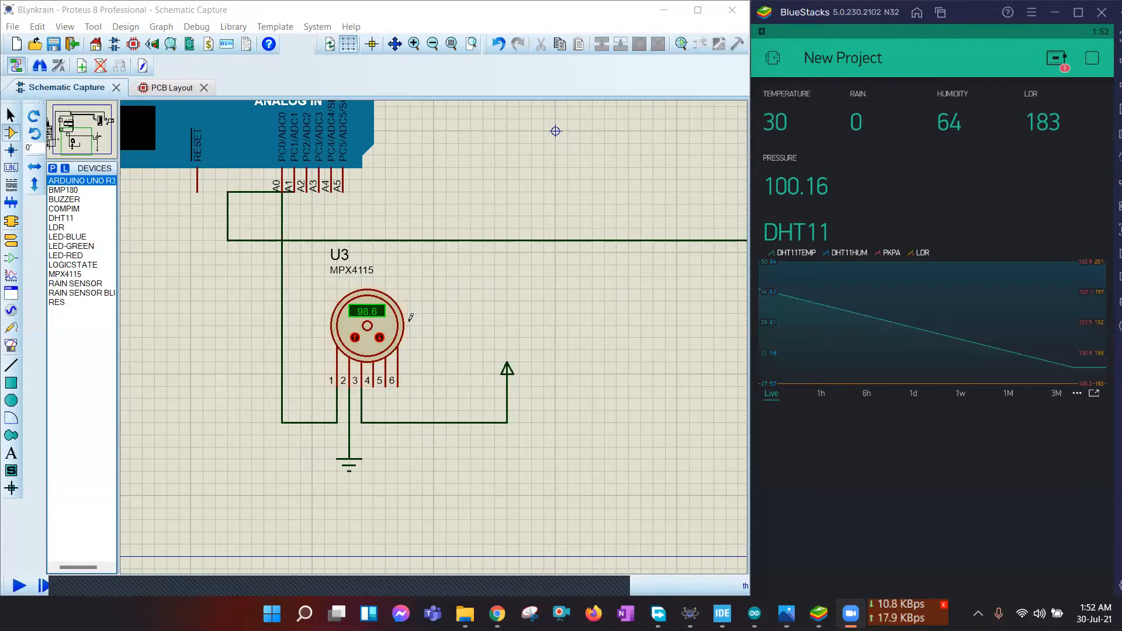
pyautogui.scroll(-3)
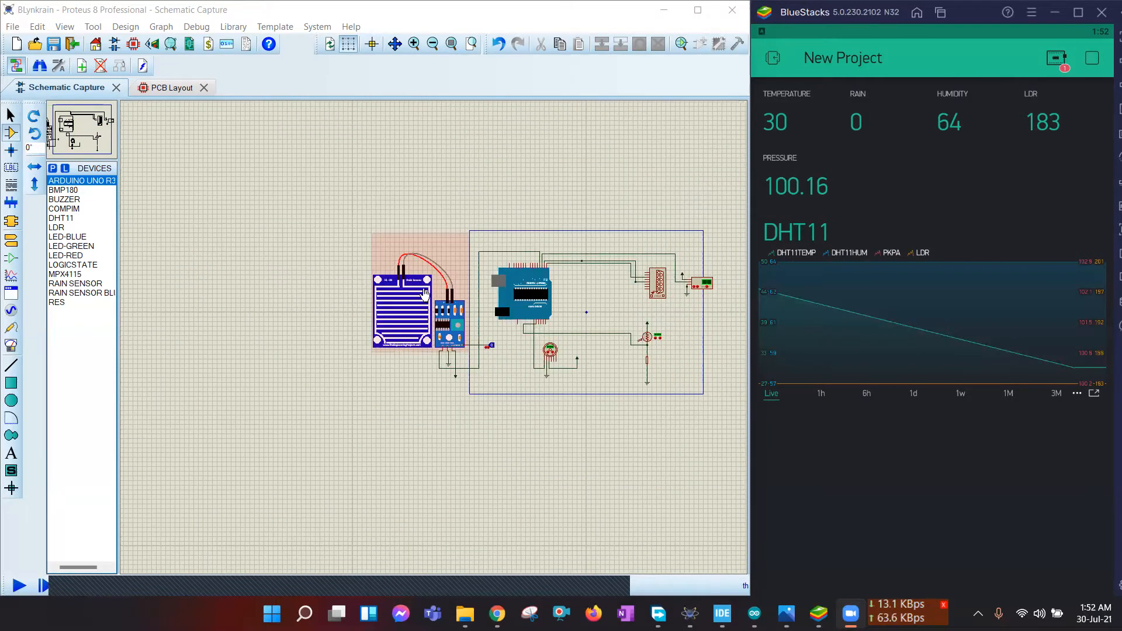
pyautogui.scroll(-3)
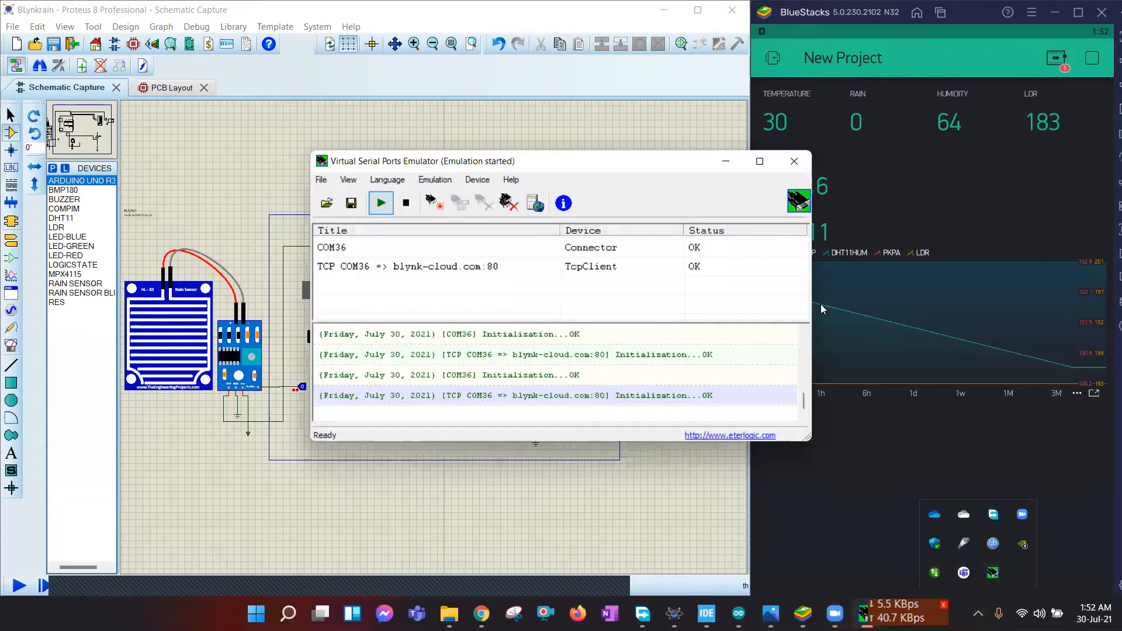
pyautogui.moveTo(472, 341)
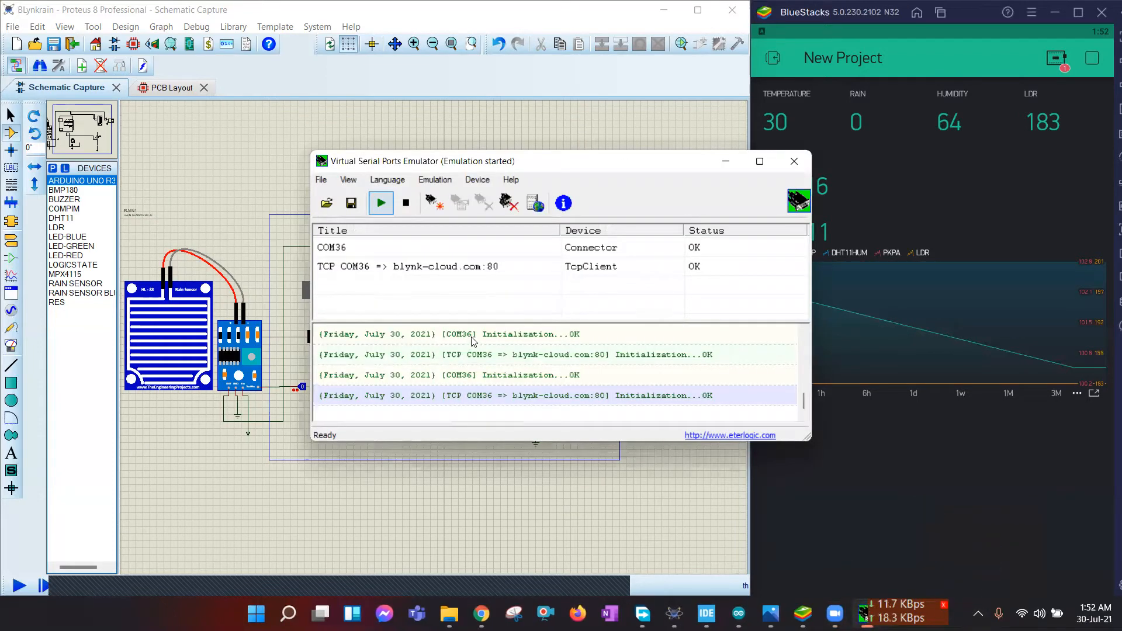
pyautogui.moveTo(726, 161)
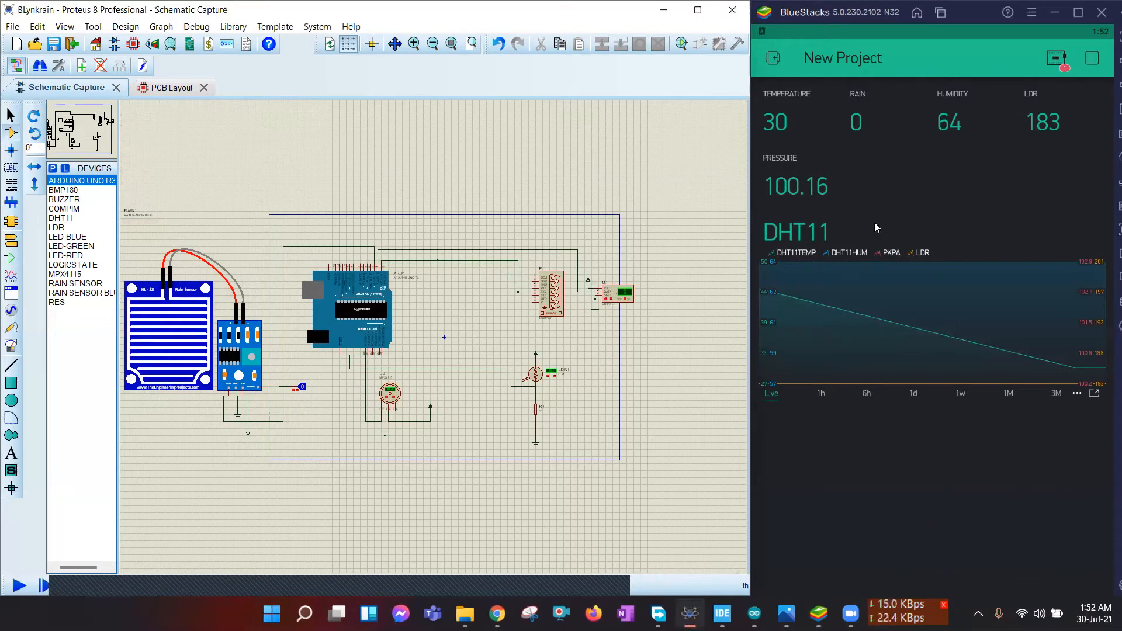
pyautogui.moveTo(698, 422)
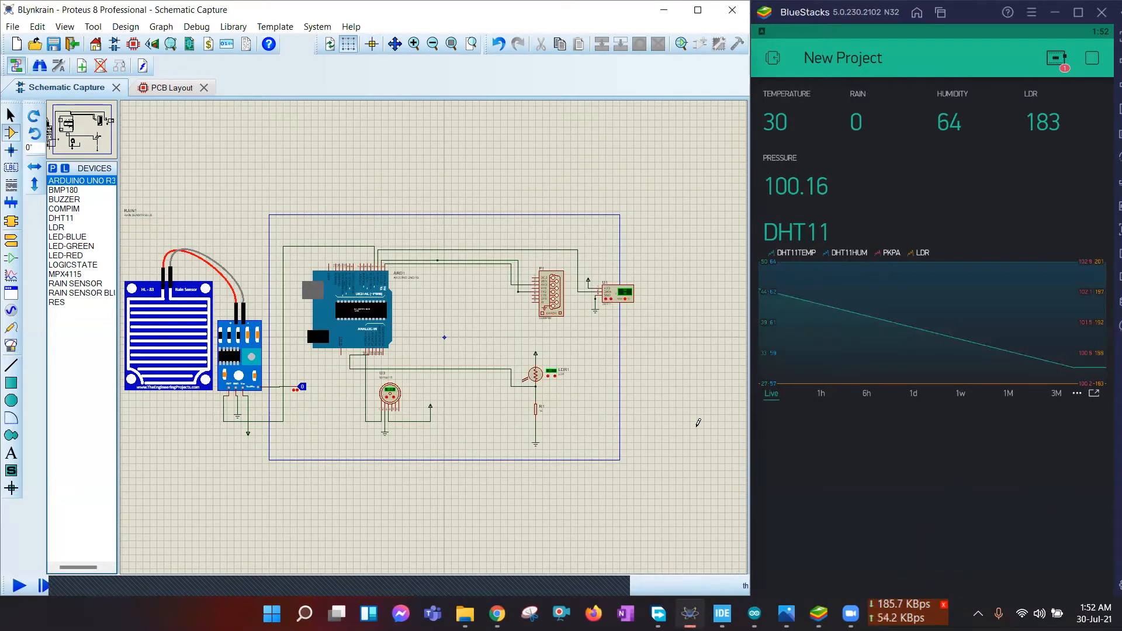
pyautogui.click(978, 613)
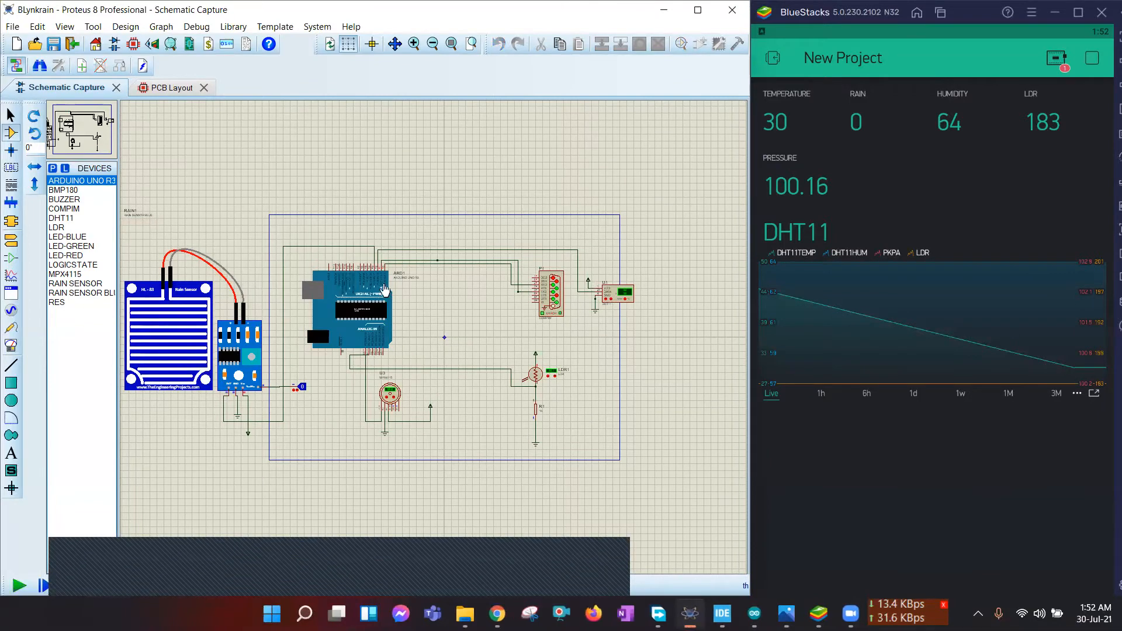
pyautogui.moveTo(377, 384)
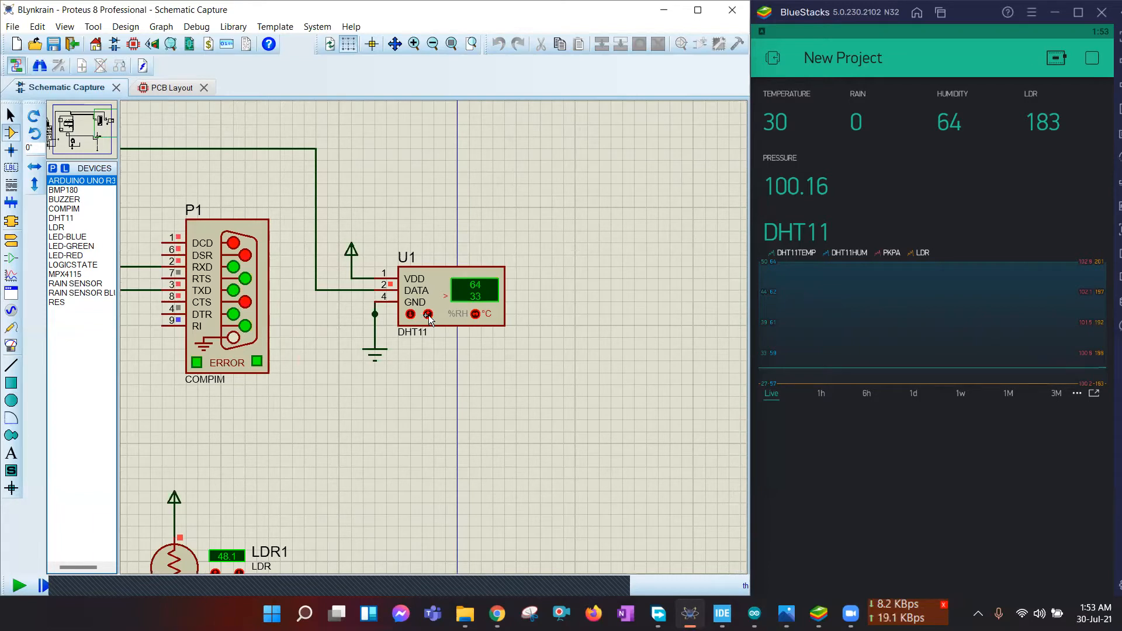
pyautogui.moveTo(766, 140)
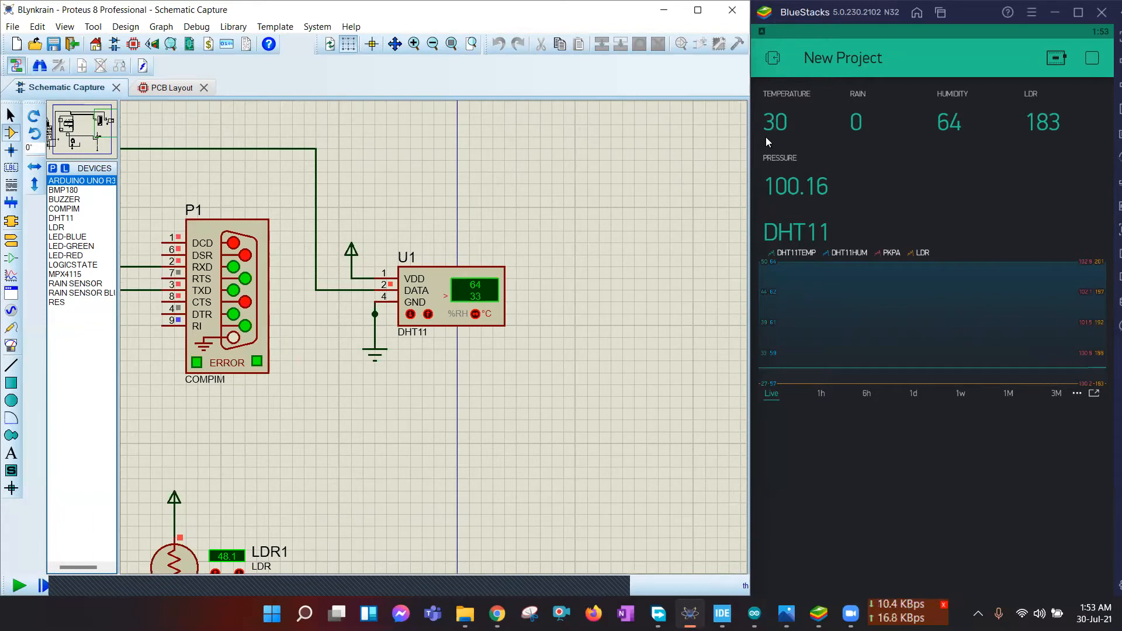
pyautogui.moveTo(767, 105)
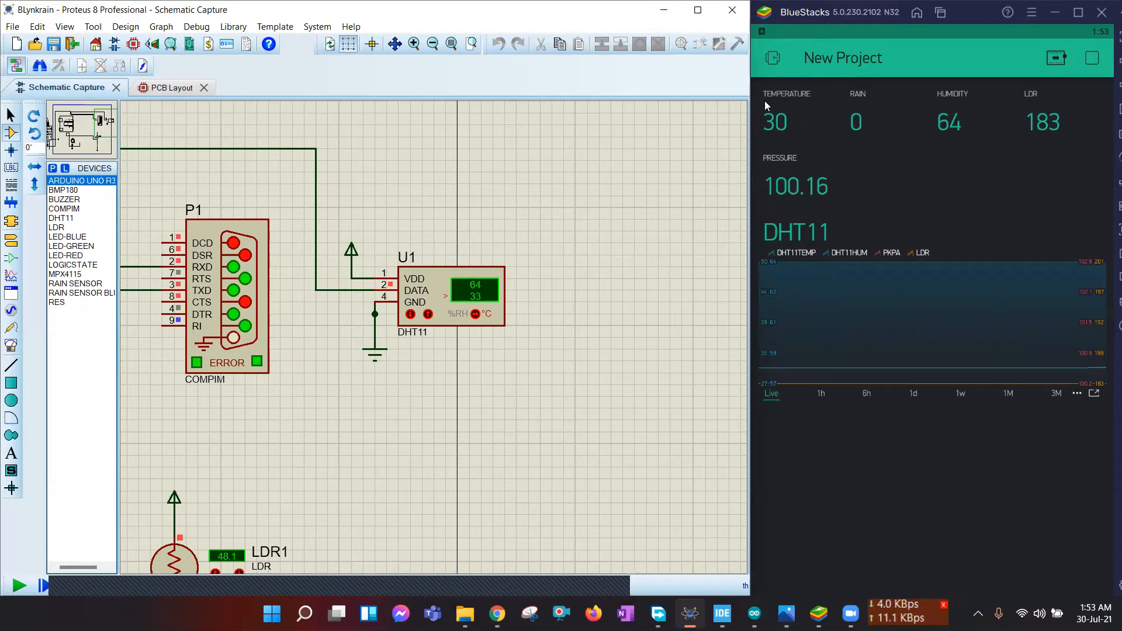
pyautogui.moveTo(789, 139)
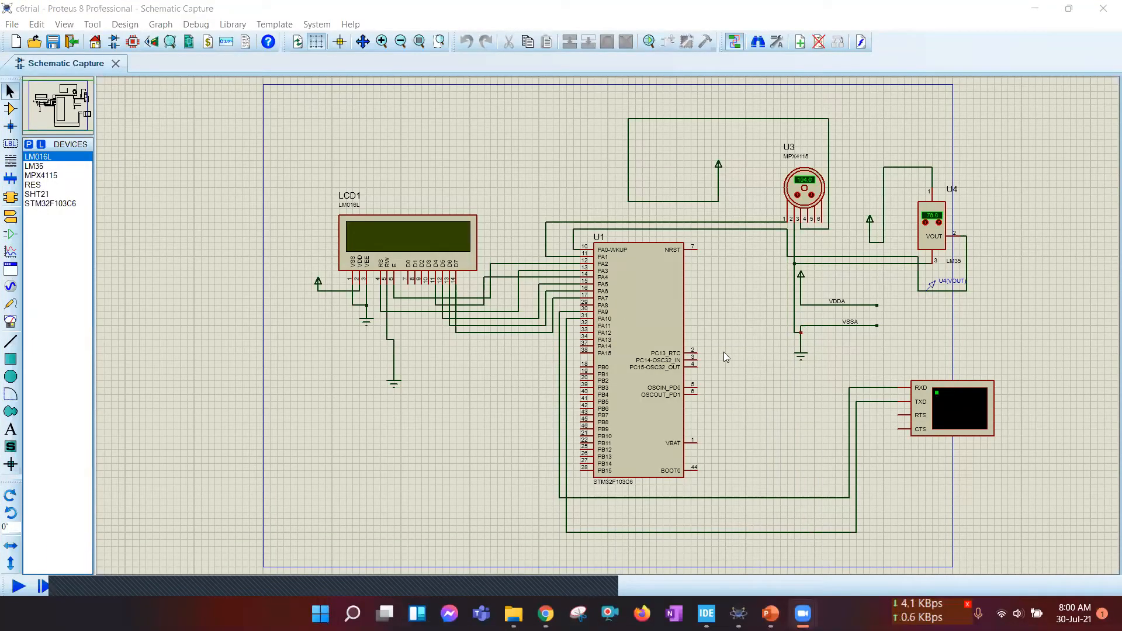
pyautogui.moveTo(722, 355)
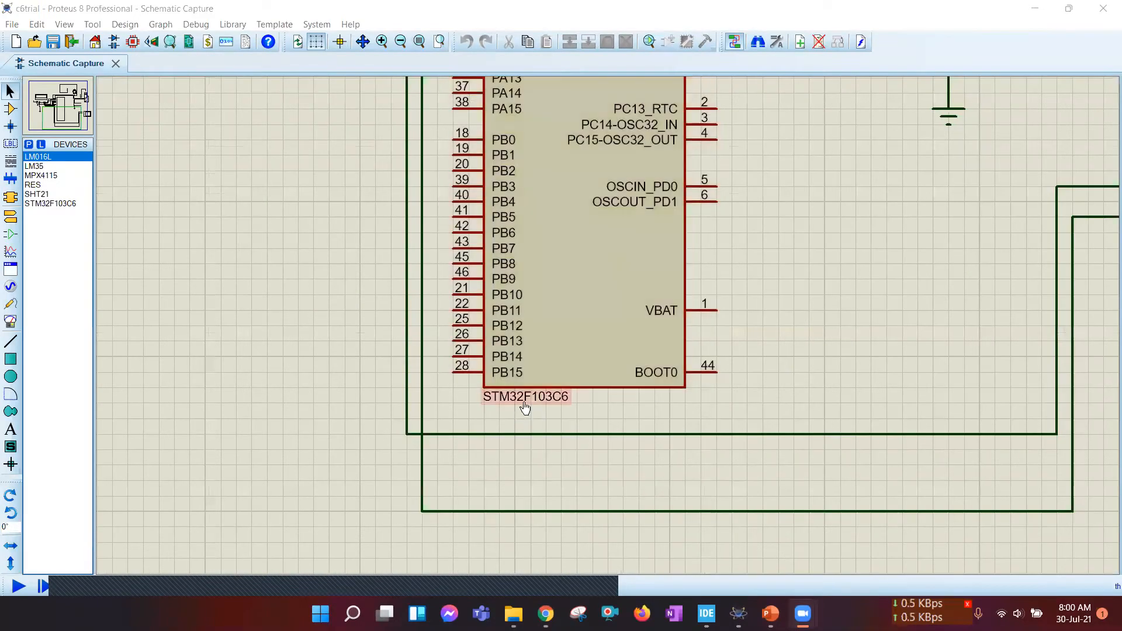
# - Bring up the c6trial schematic with the STM32F103C6, LM35, MPX4115 and LCD
pyautogui.scroll(3)
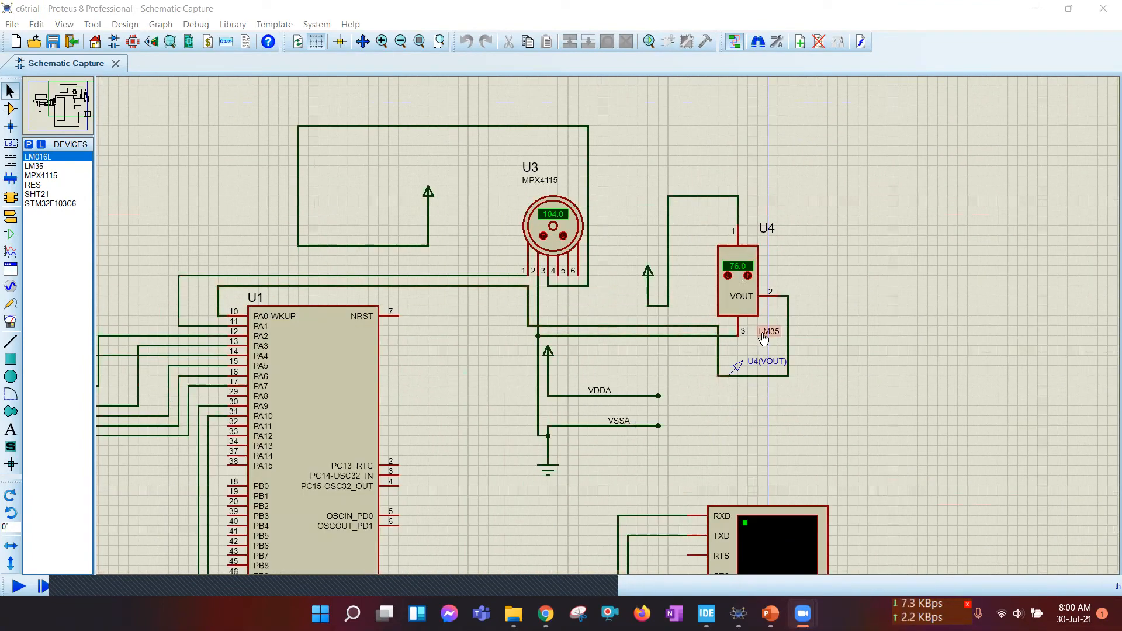
pyautogui.click(551, 232)
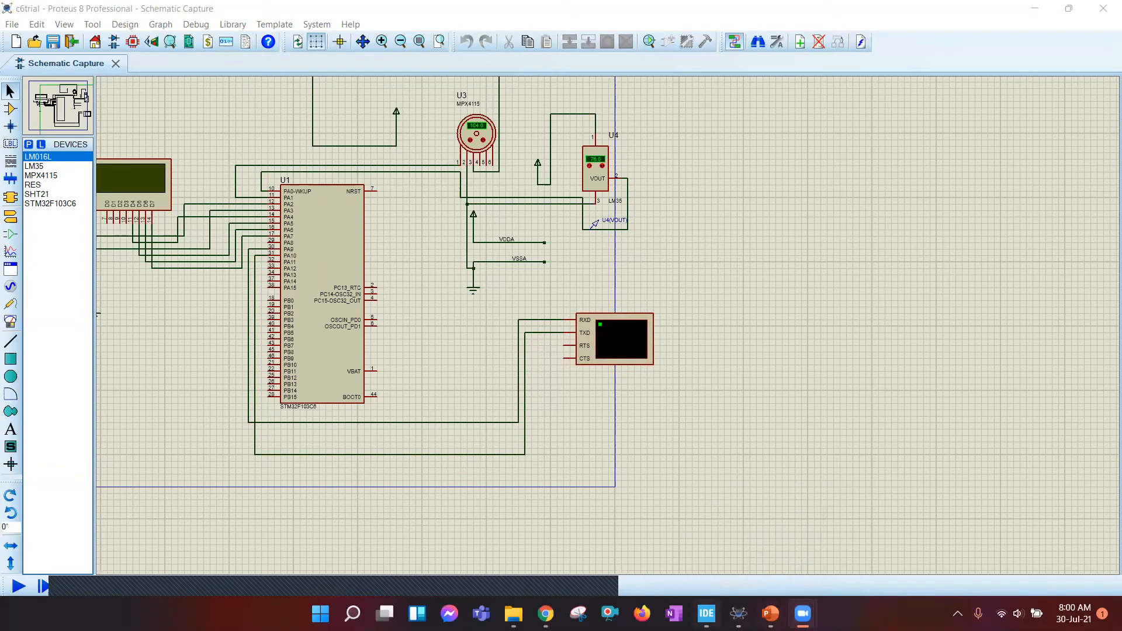
pyautogui.click(705, 614)
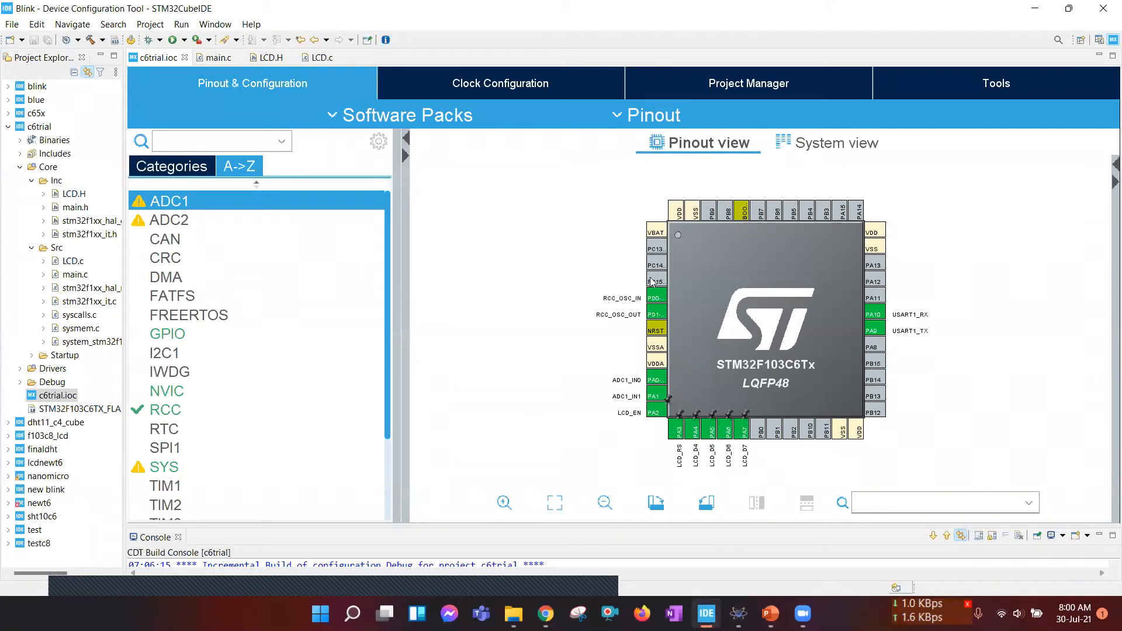
pyautogui.moveTo(773, 483)
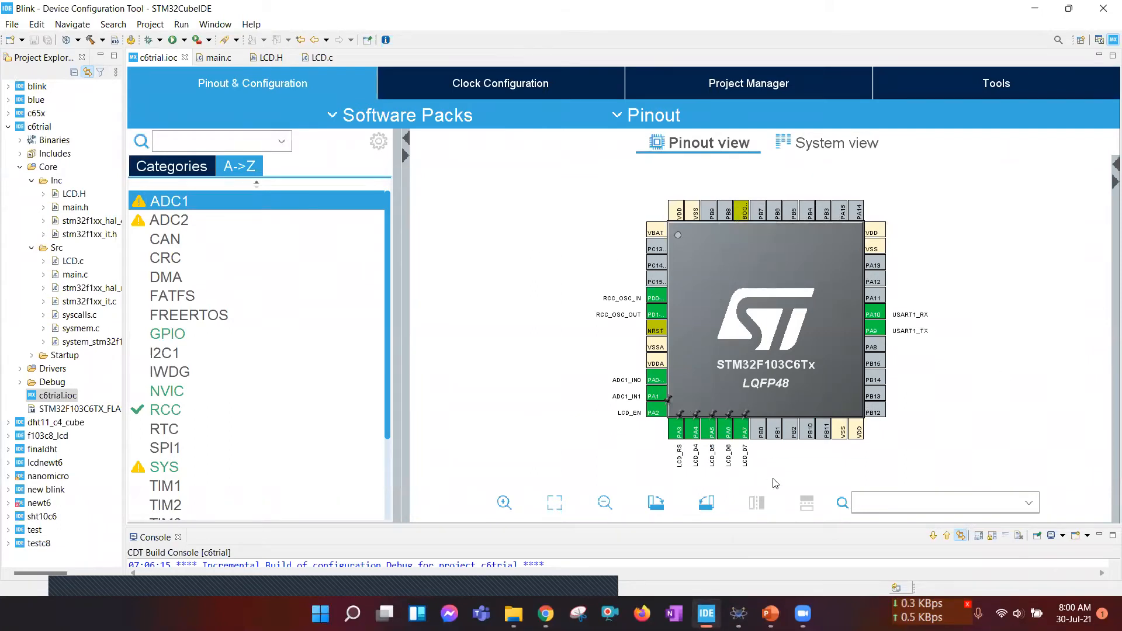
pyautogui.moveTo(655, 397)
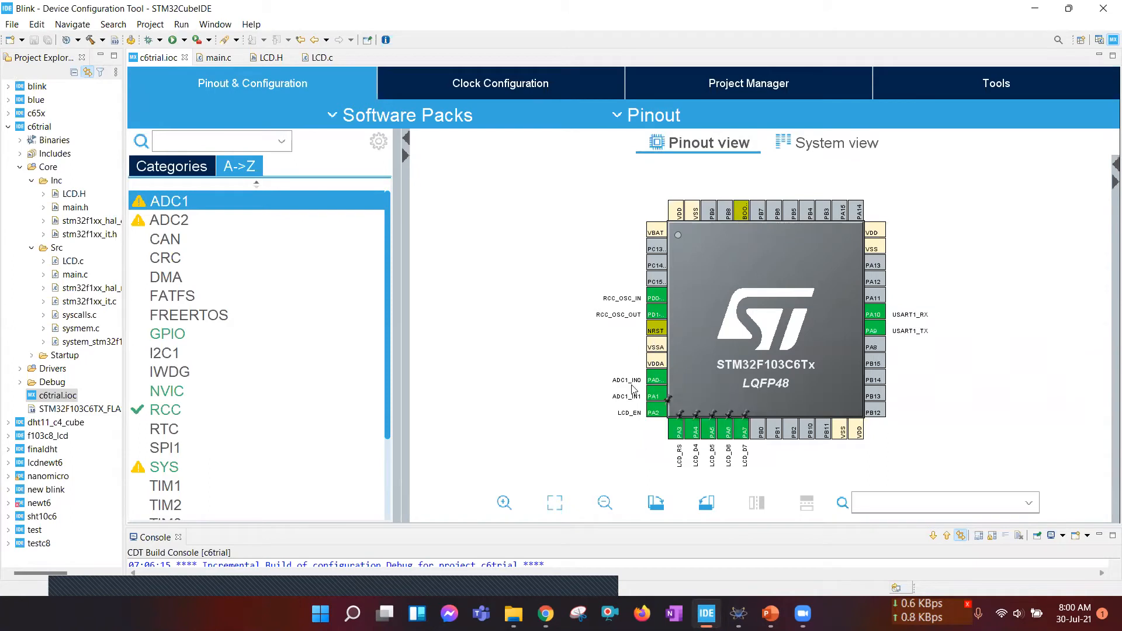
pyautogui.moveTo(552, 411)
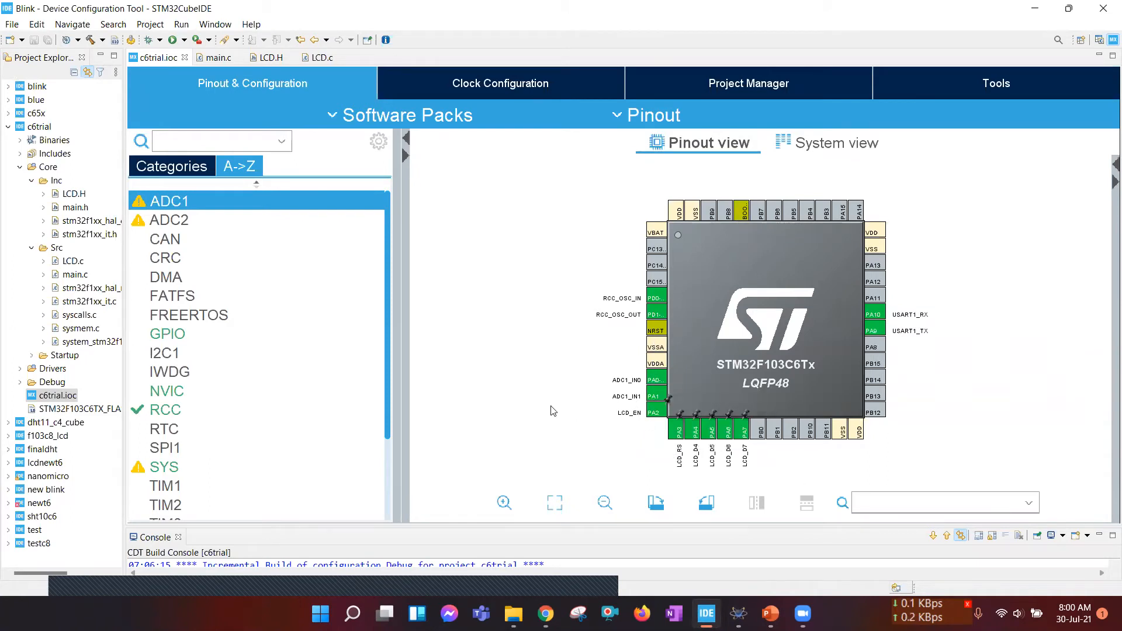
pyautogui.moveTo(653, 413)
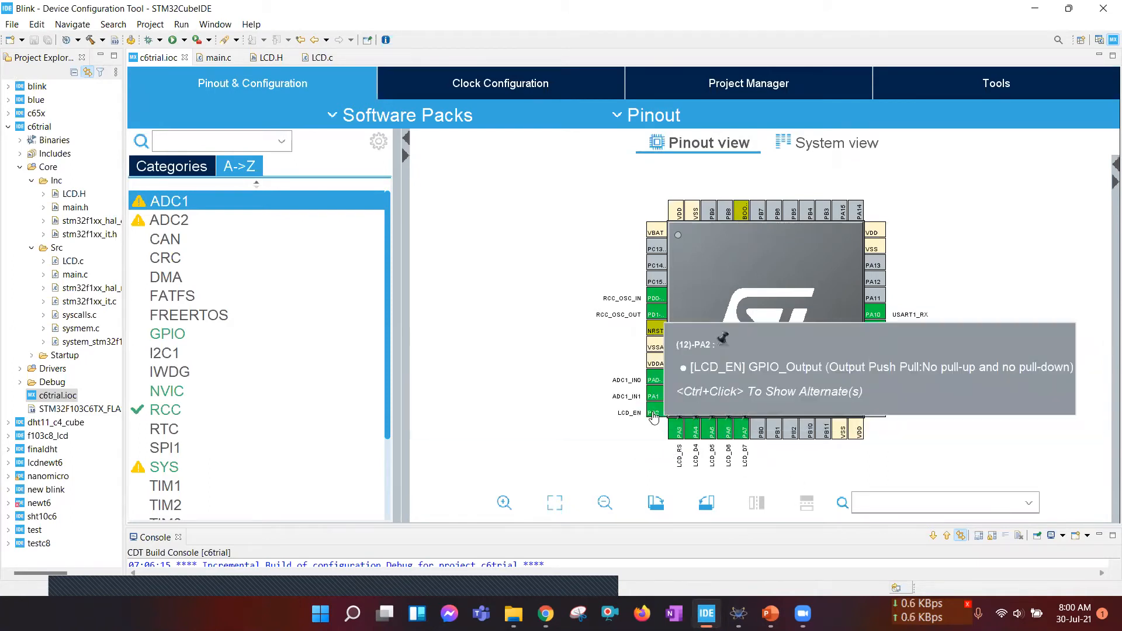
pyautogui.moveTo(637, 243)
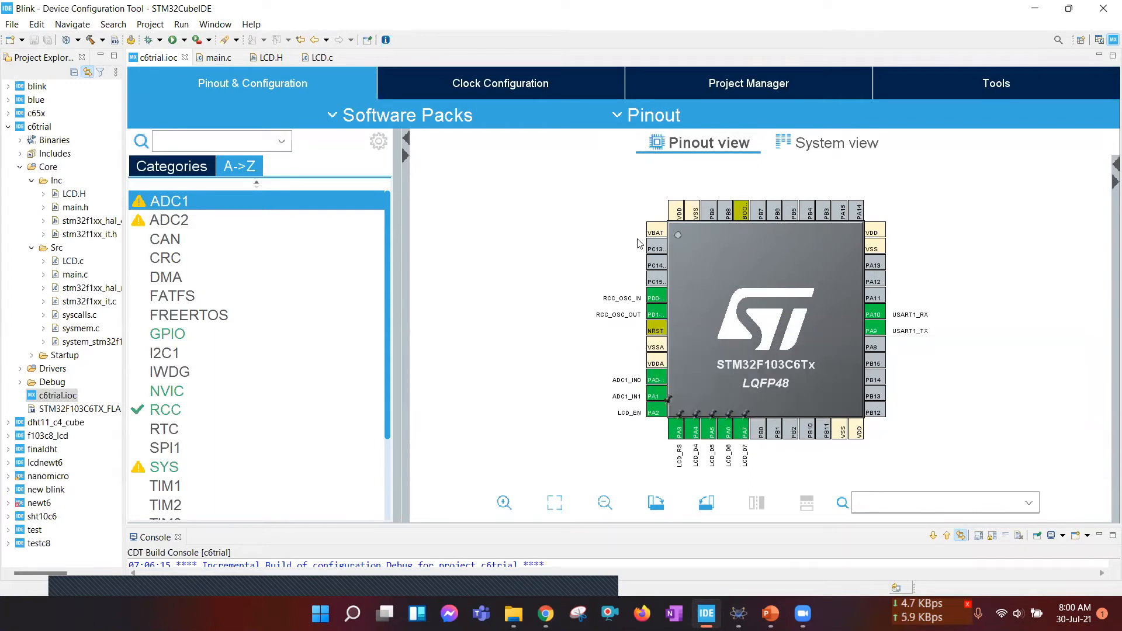
pyautogui.moveTo(874, 315)
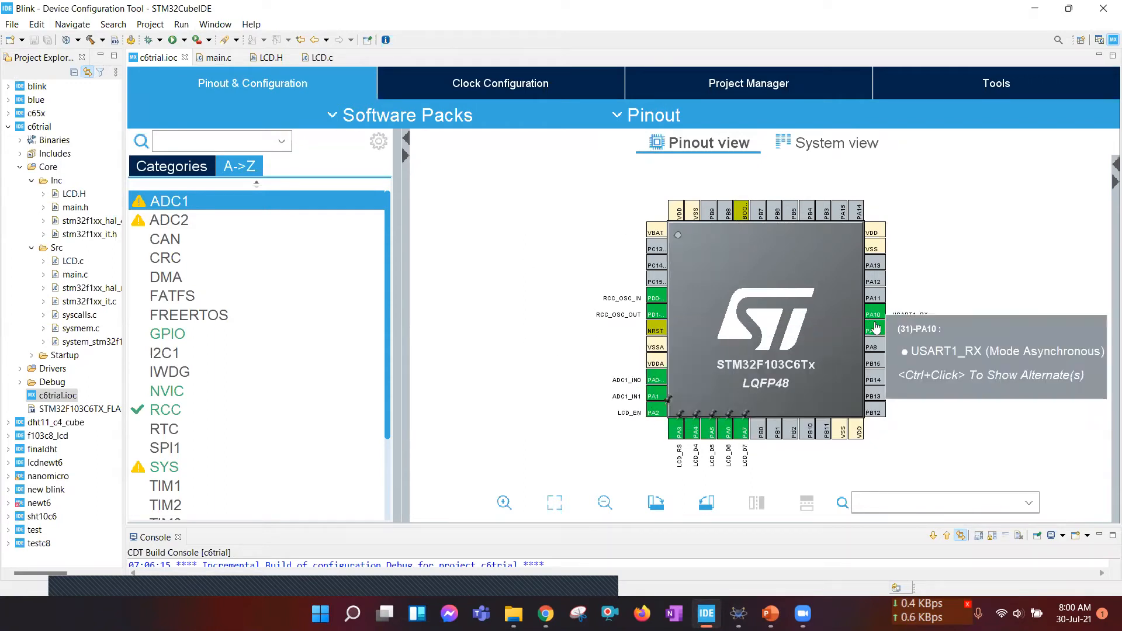
pyautogui.moveTo(874, 318)
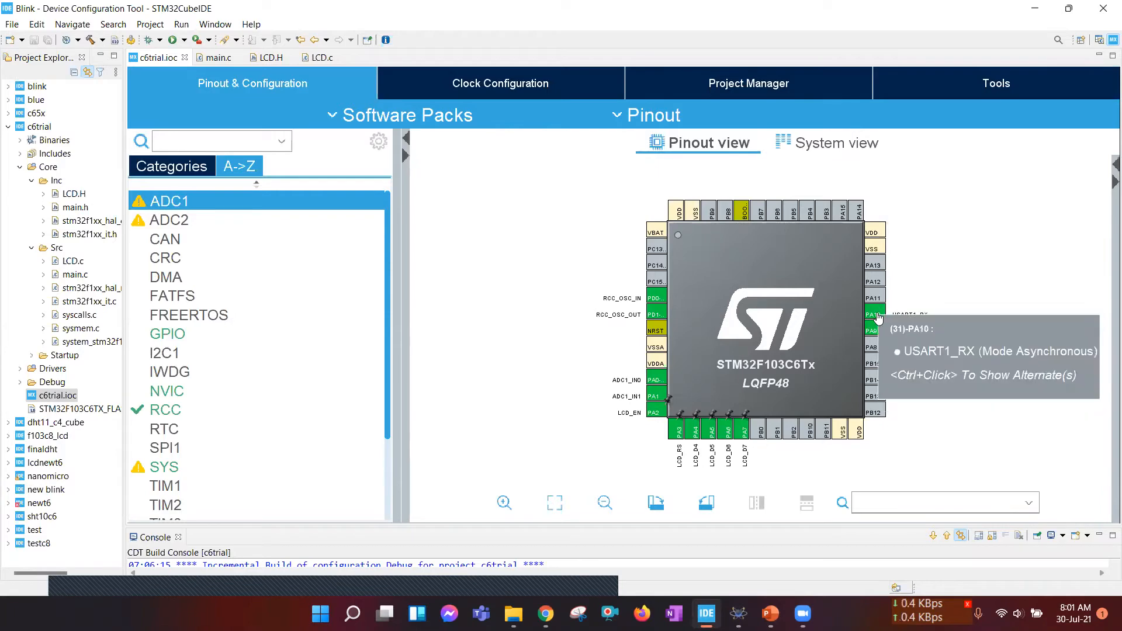
pyautogui.moveTo(651, 298)
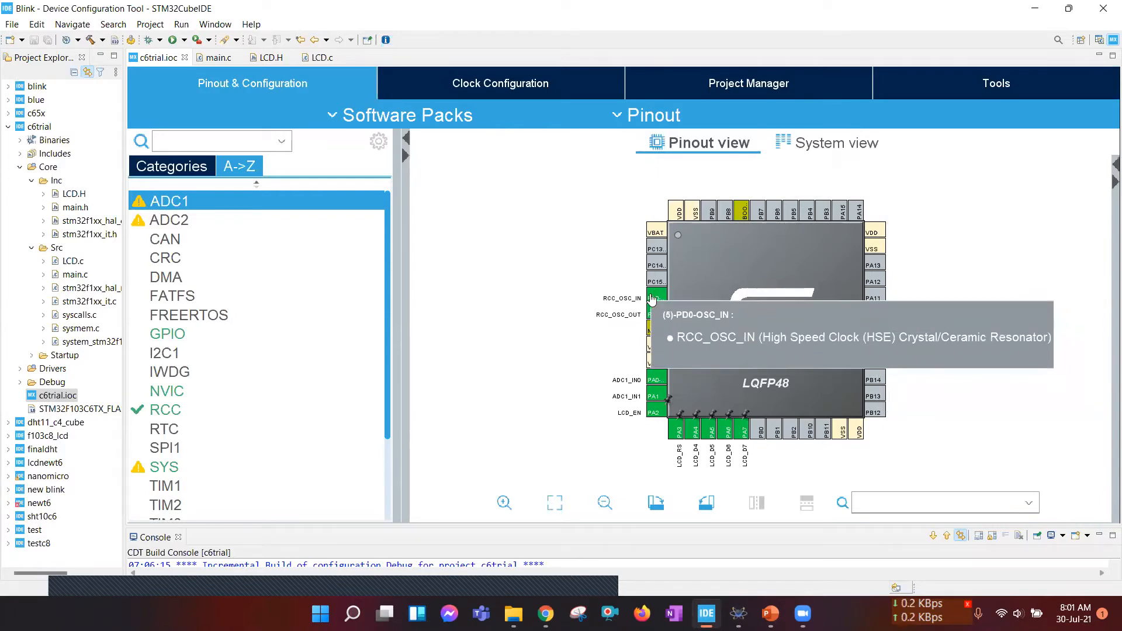
# - Review the Clock Configuration briefly, then return to the Pinout & Configuration view
pyautogui.click(500, 83)
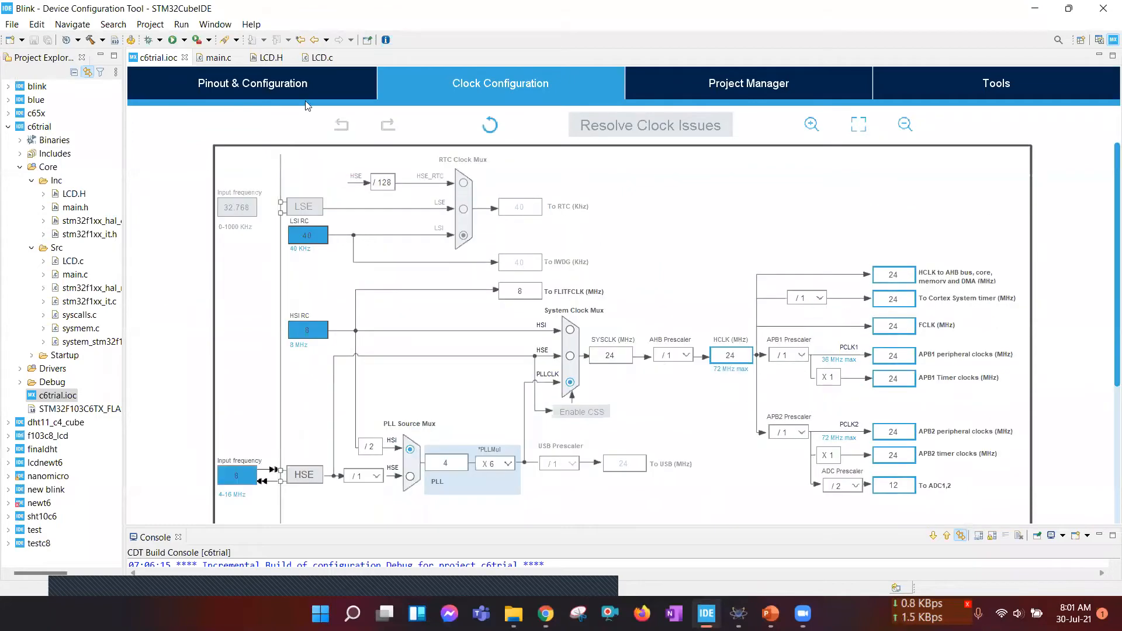
pyautogui.click(252, 83)
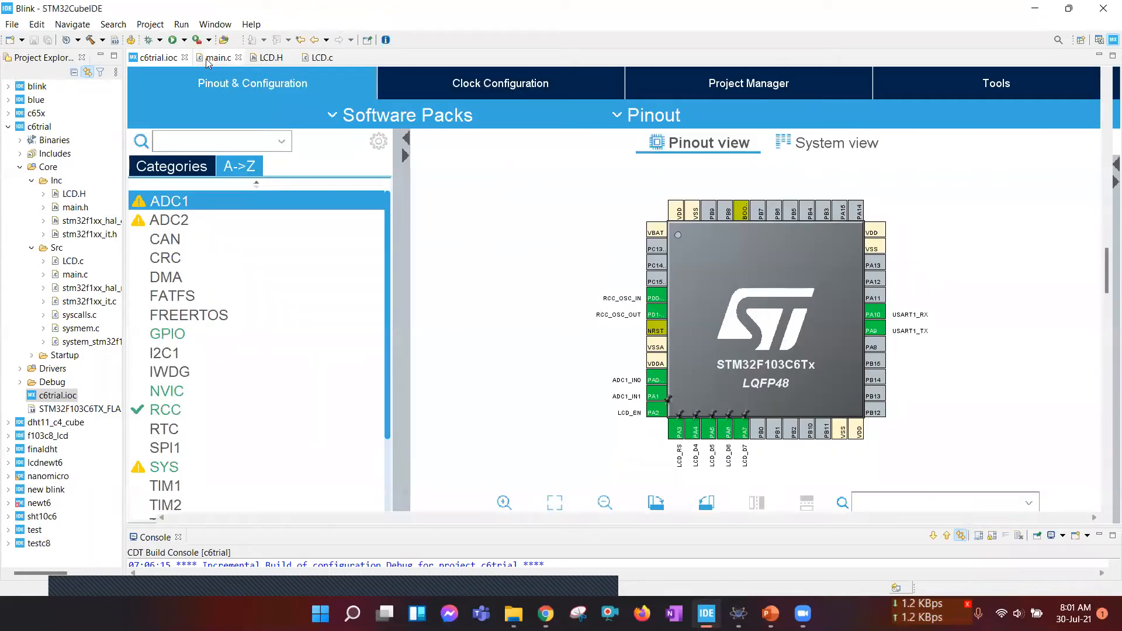
# - Show main.c with its stdio and string includes and scroll to the while loop
pyautogui.click(218, 57)
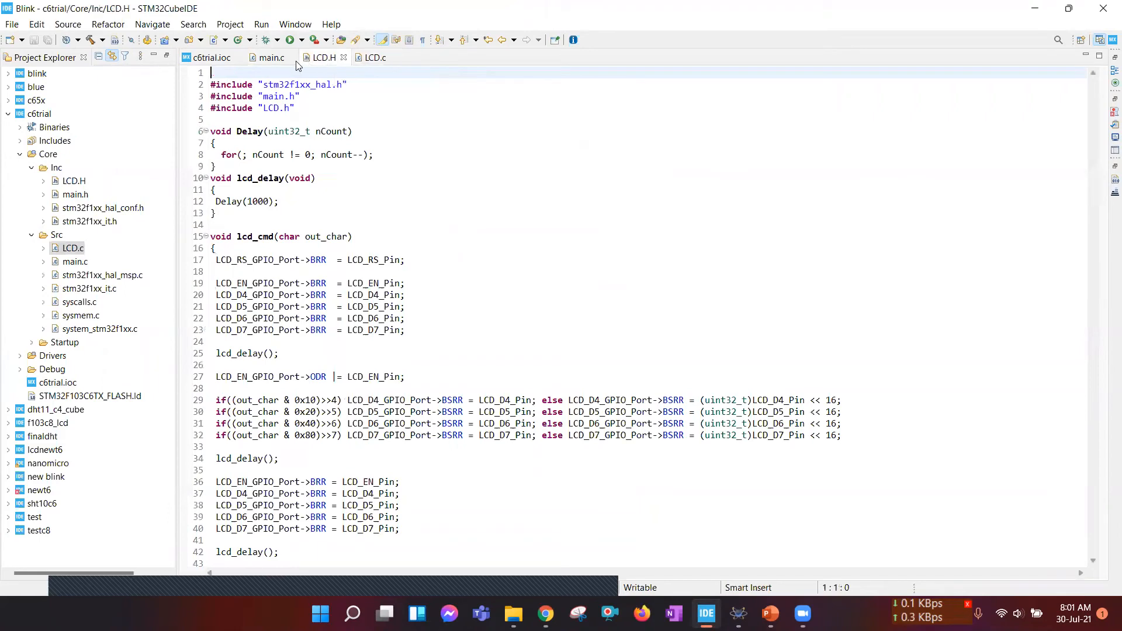
pyautogui.click(270, 57)
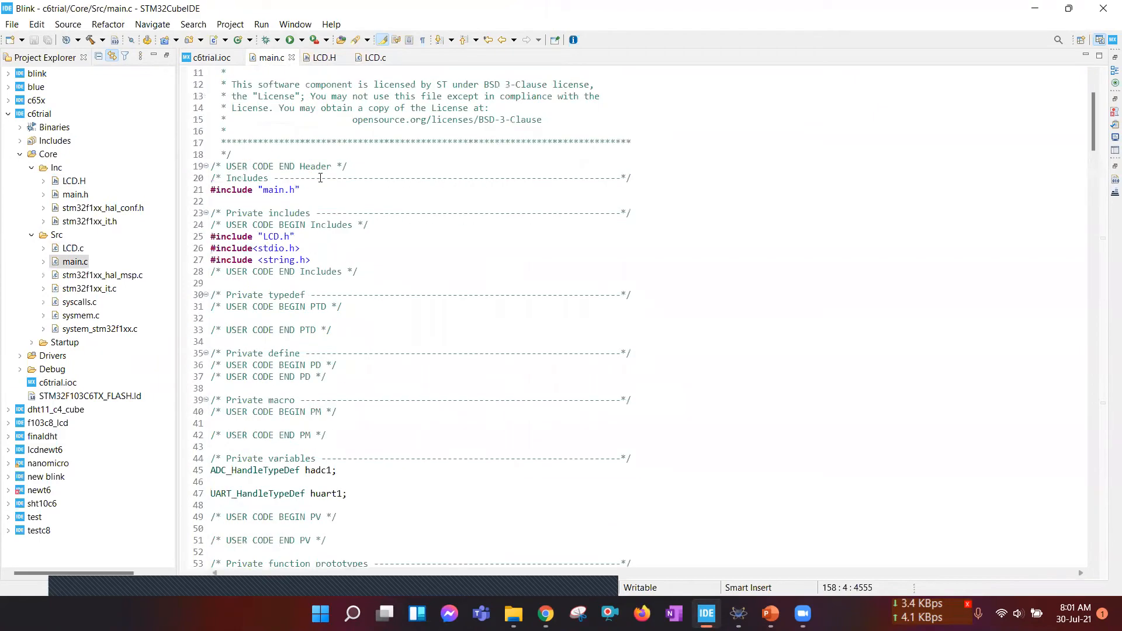
pyautogui.moveTo(263, 248); pyautogui.dragTo(310, 260)
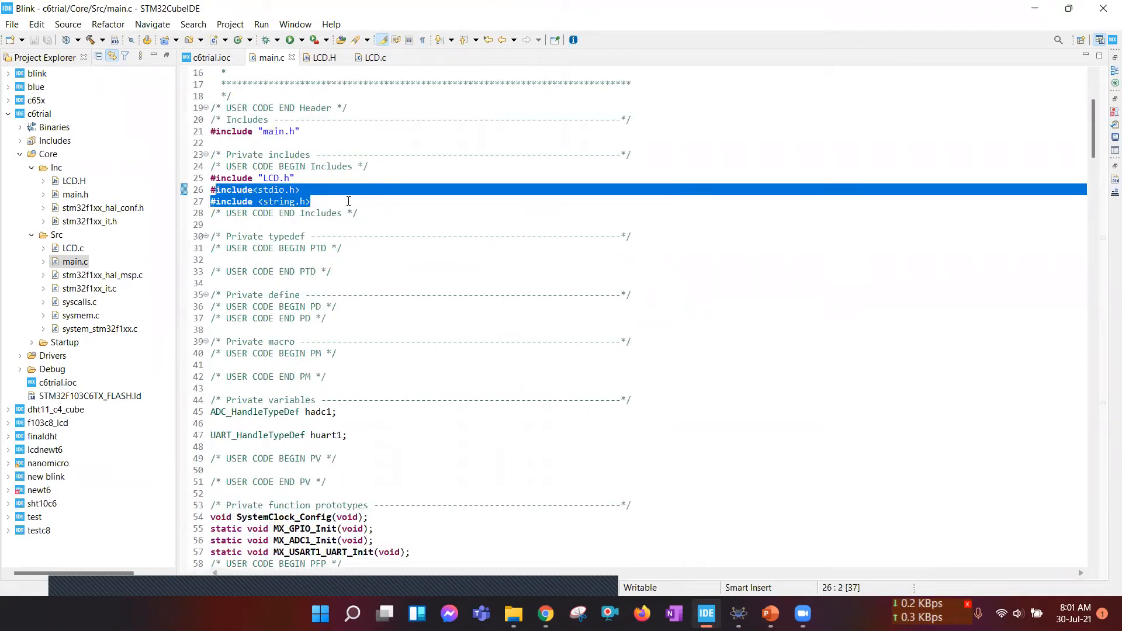
pyautogui.scroll(-3)
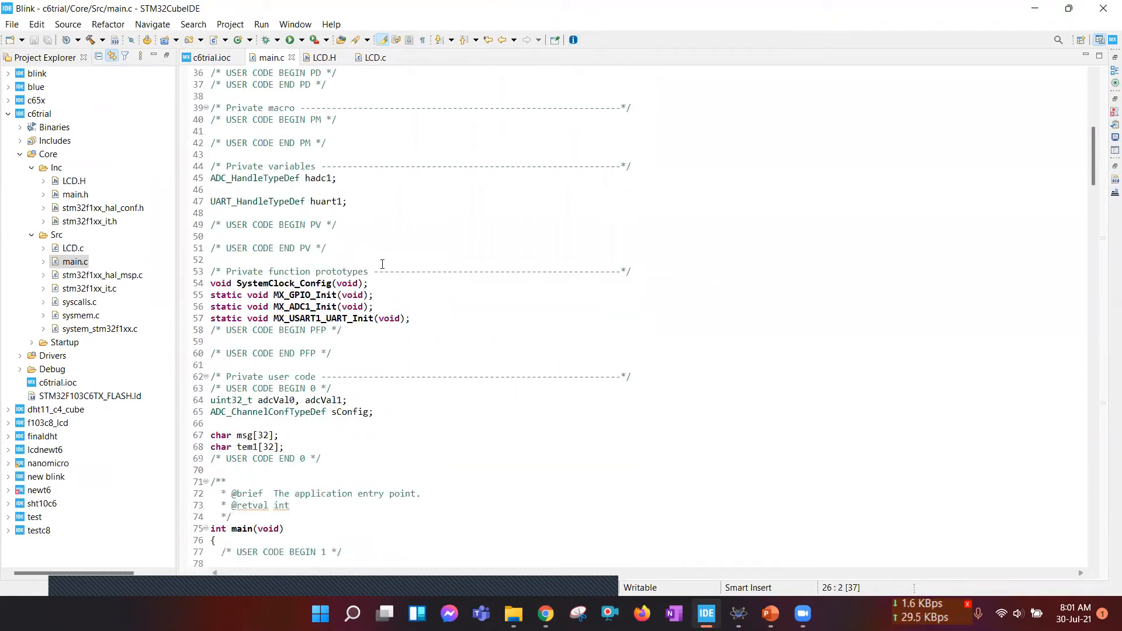
pyautogui.scroll(-3)
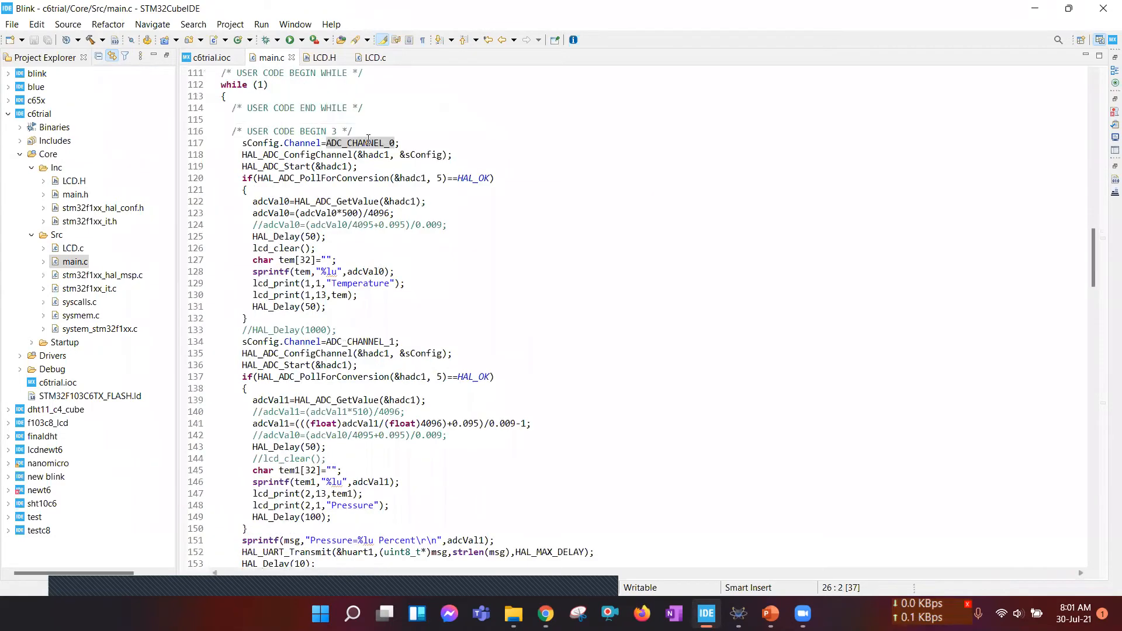
# - Highlight the ADC_CHANNEL_0 read, the 500 scaling formula and the LCD temperature print block
pyautogui.doubleClick(360, 142)
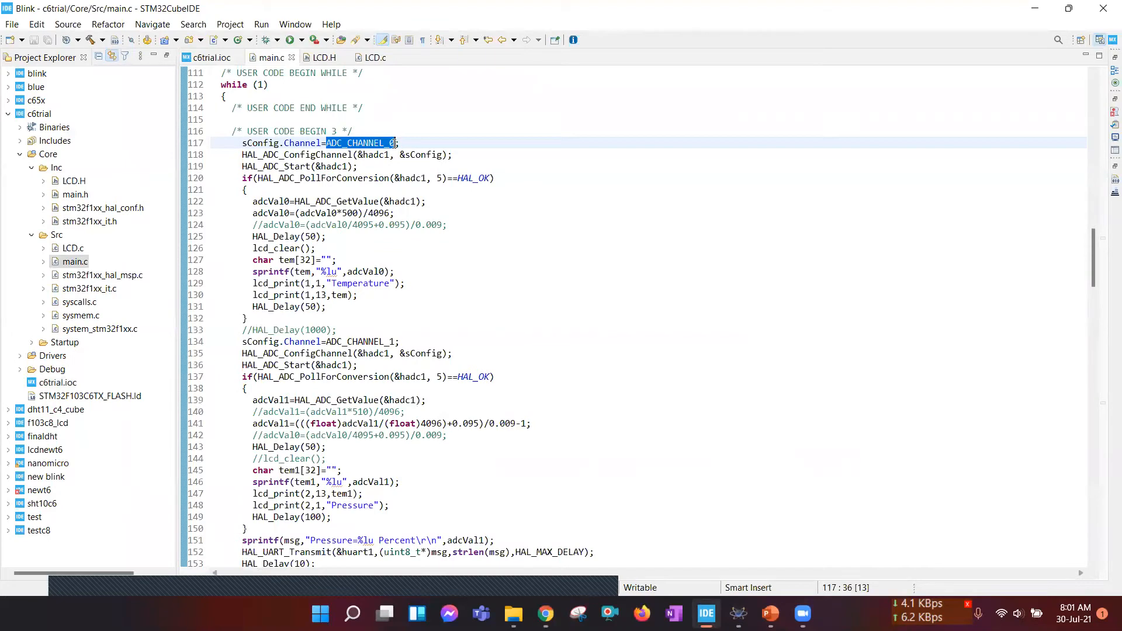
pyautogui.scroll(3)
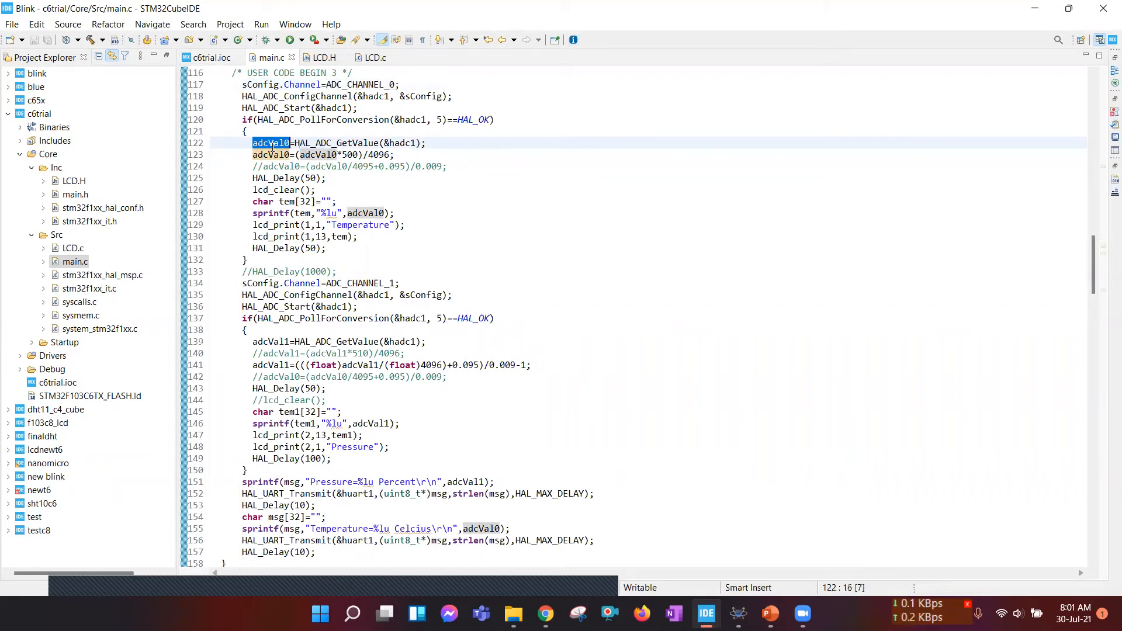
pyautogui.click(360, 155)
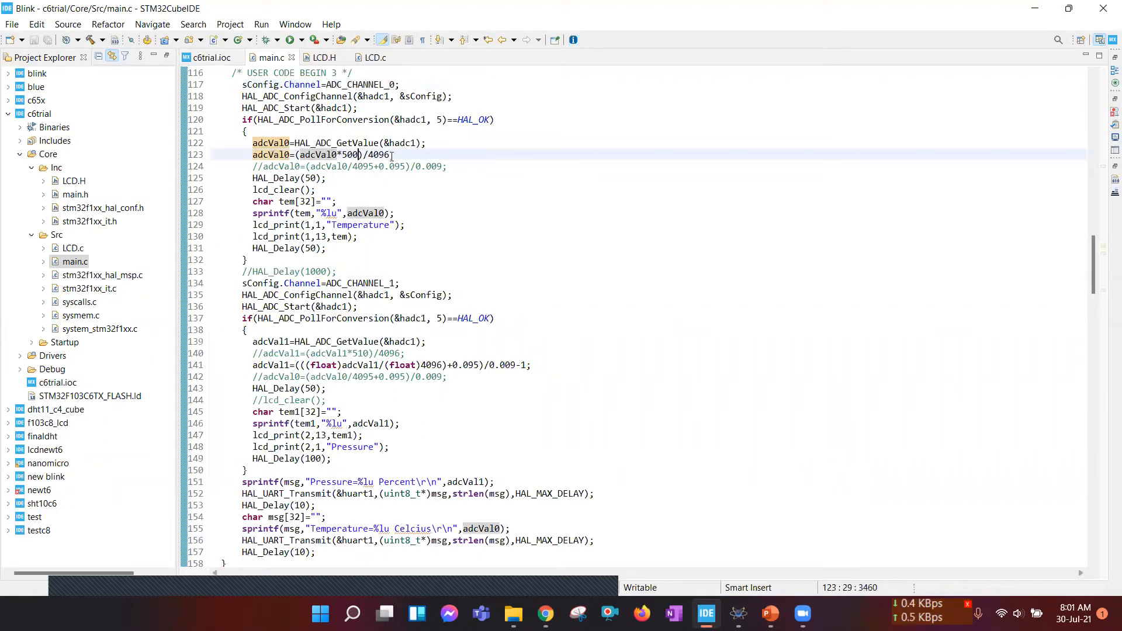
pyautogui.doubleClick(271, 154)
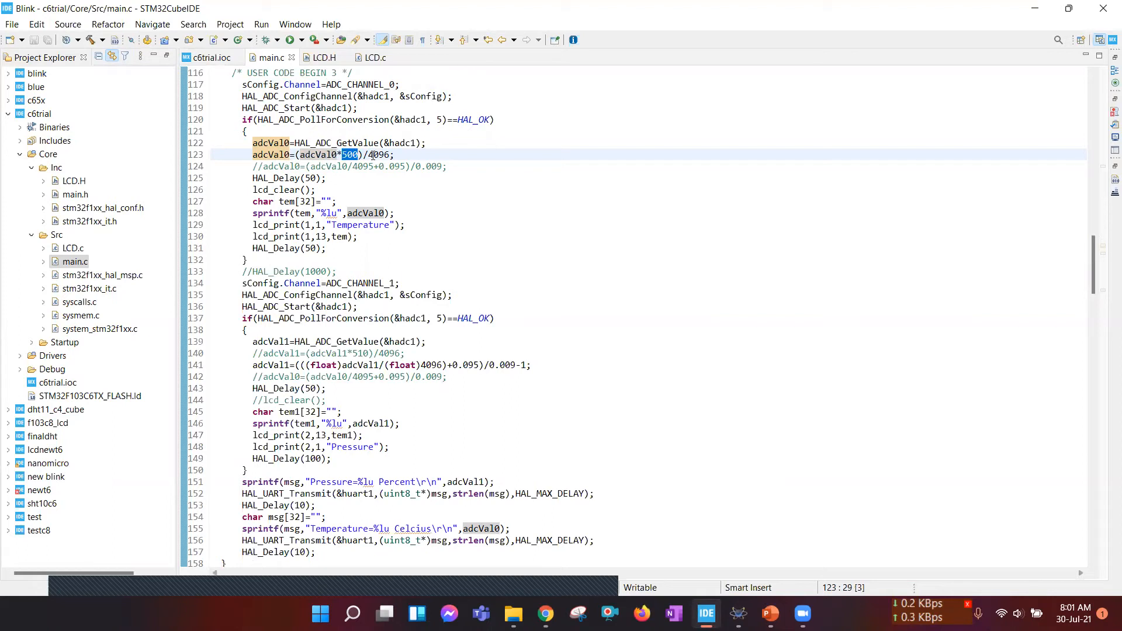
pyautogui.doubleClick(382, 154)
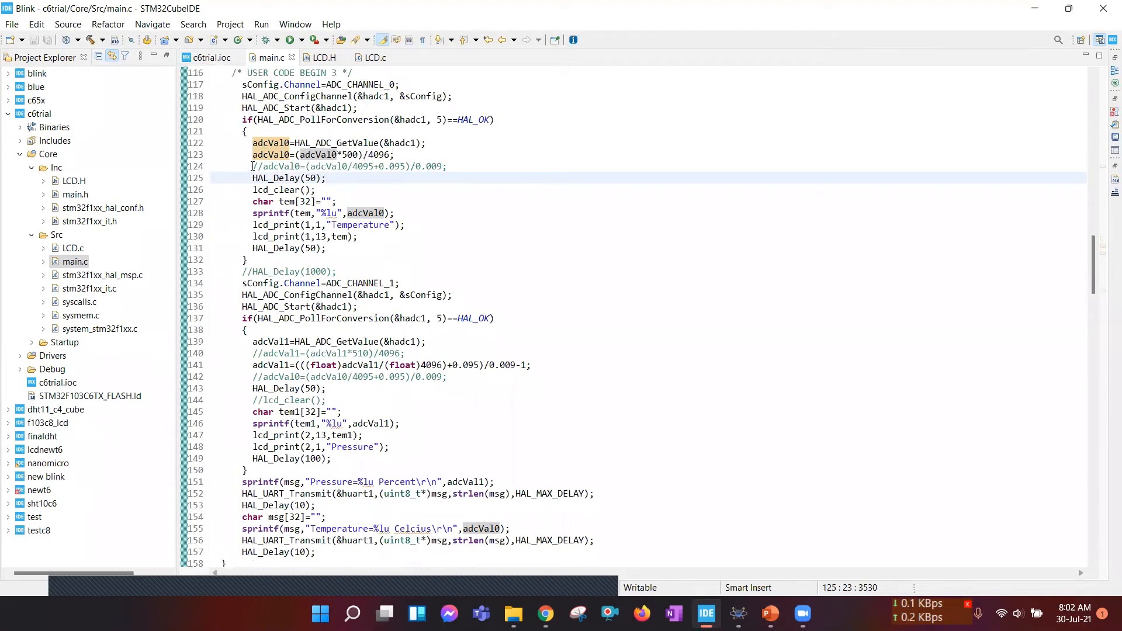
pyautogui.moveTo(252, 166); pyautogui.dragTo(247, 259)
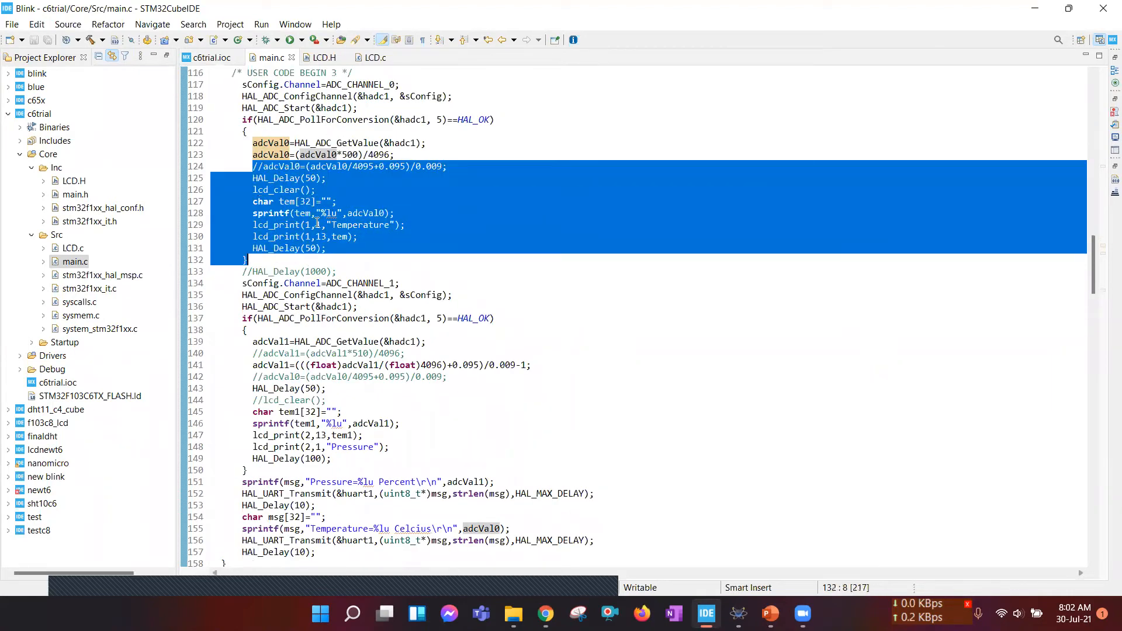
pyautogui.scroll(-3)
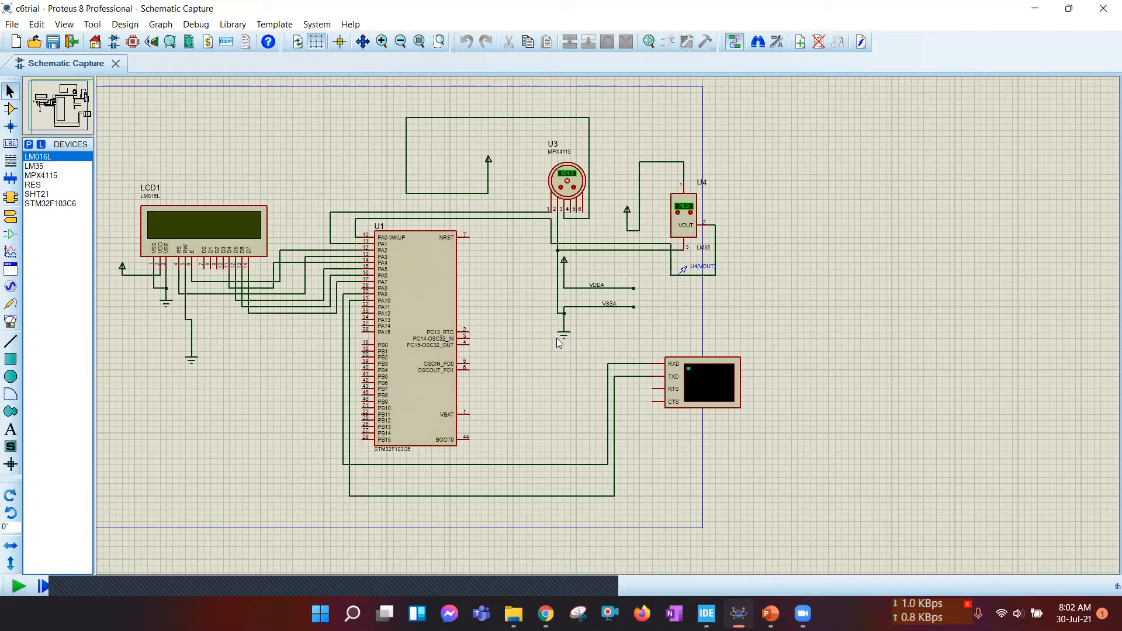
# - Run the STM32F103C6 simulation so the LCD shows Temperature 76
pyautogui.click(19, 586)
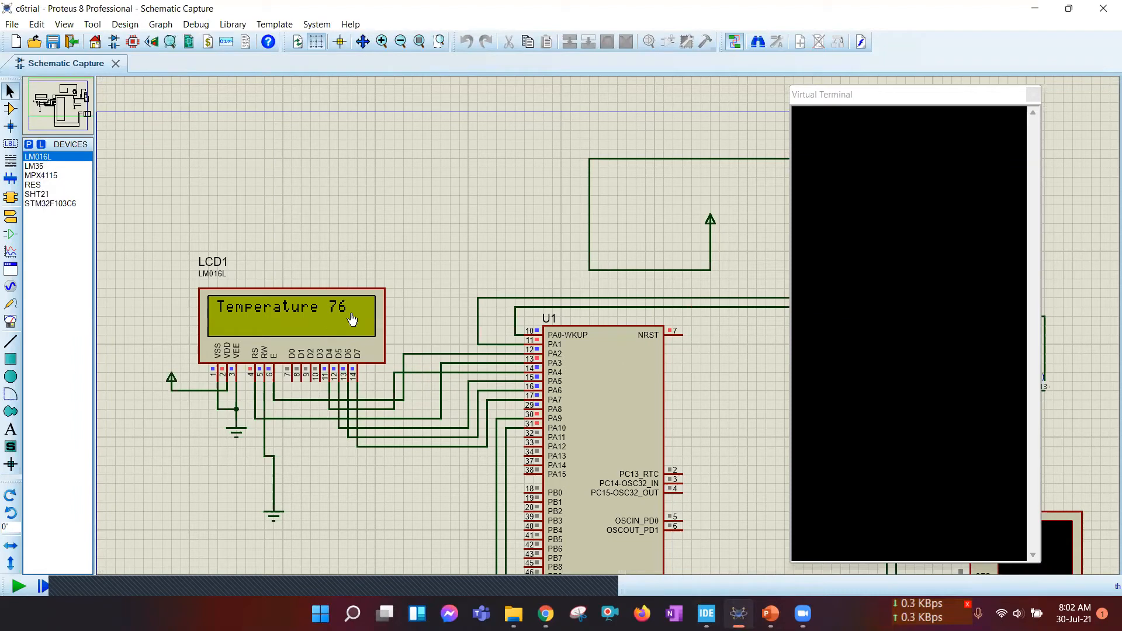
pyautogui.moveTo(345, 320)
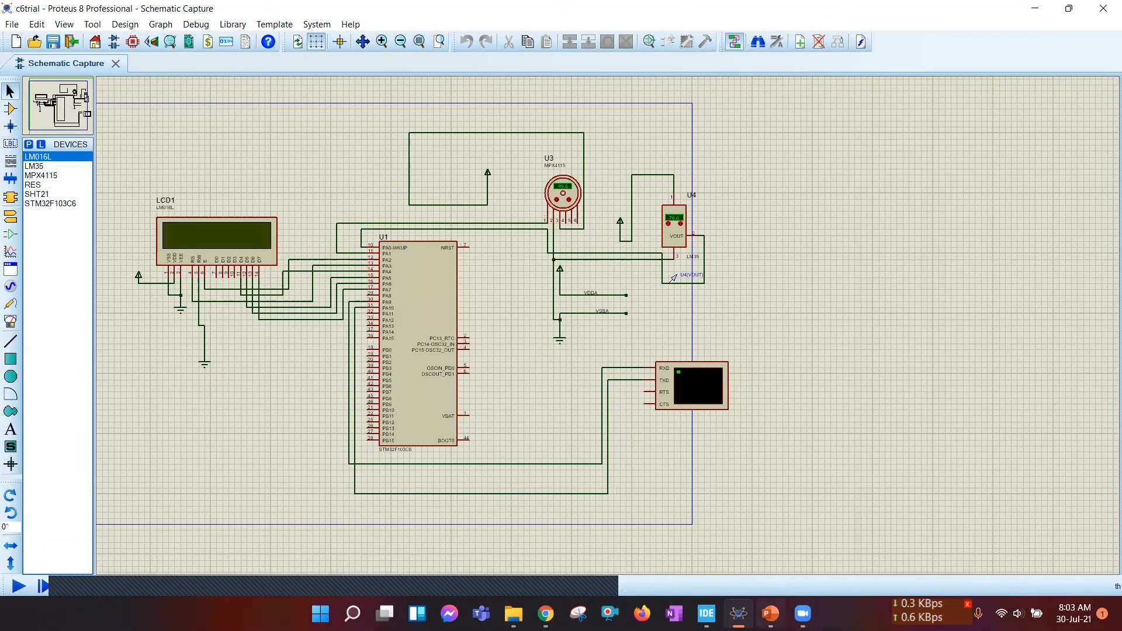
# - Switch to the IOT Weather Sensor deck and present the PCB Layout slide full screen
pyautogui.click(771, 613)
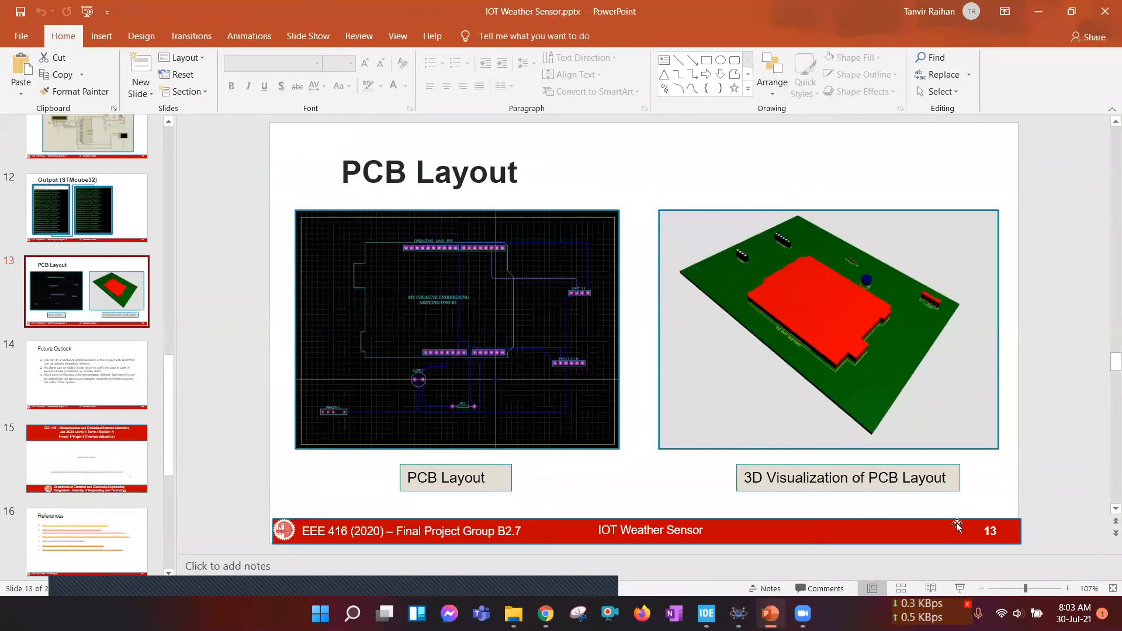
pyautogui.moveTo(706, 412)
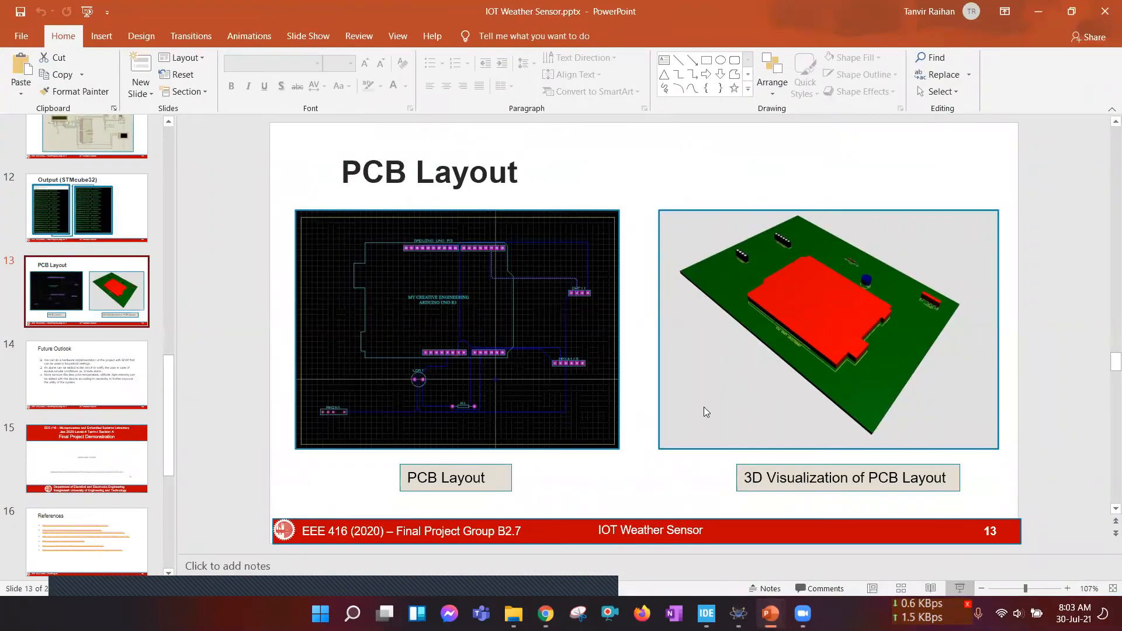
pyautogui.press('F5')
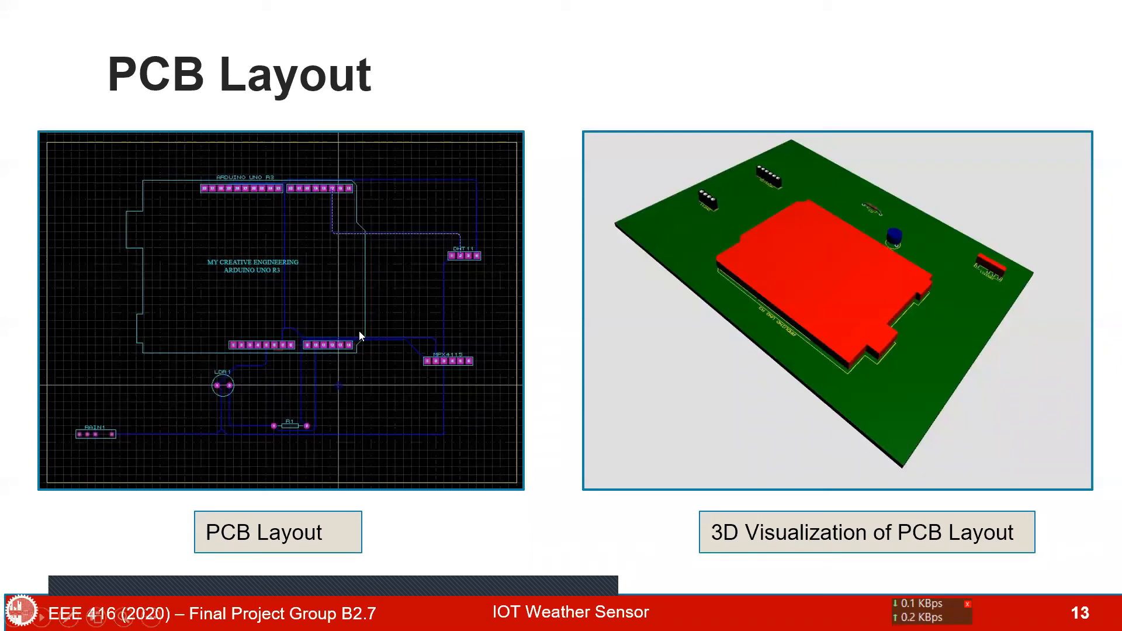
pyautogui.moveTo(830, 468)
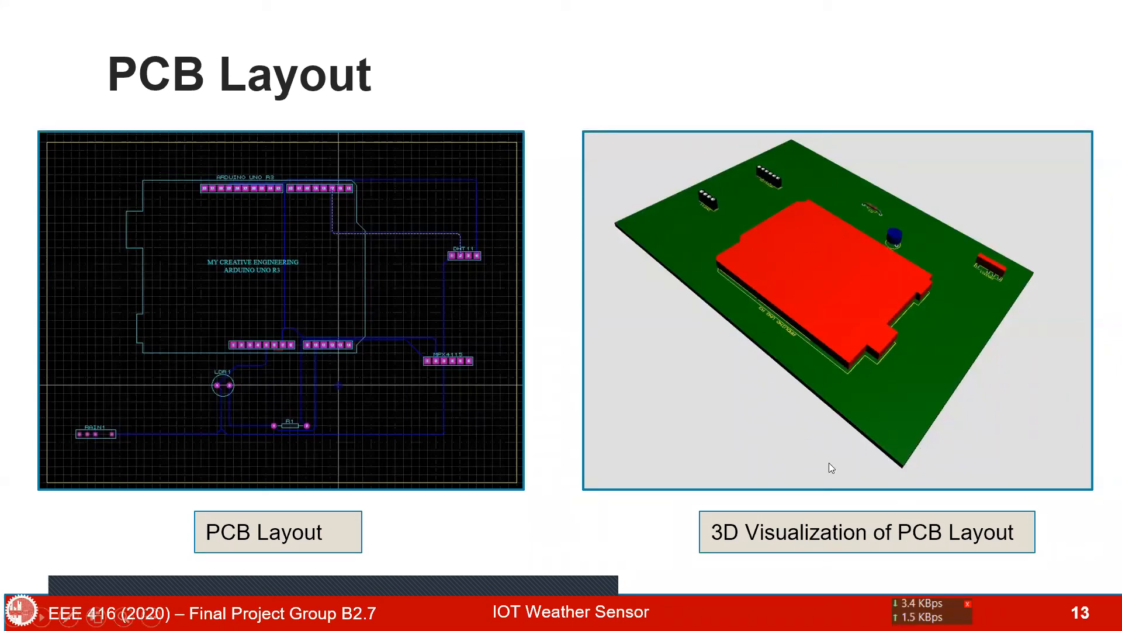
pyautogui.moveTo(551, 586)
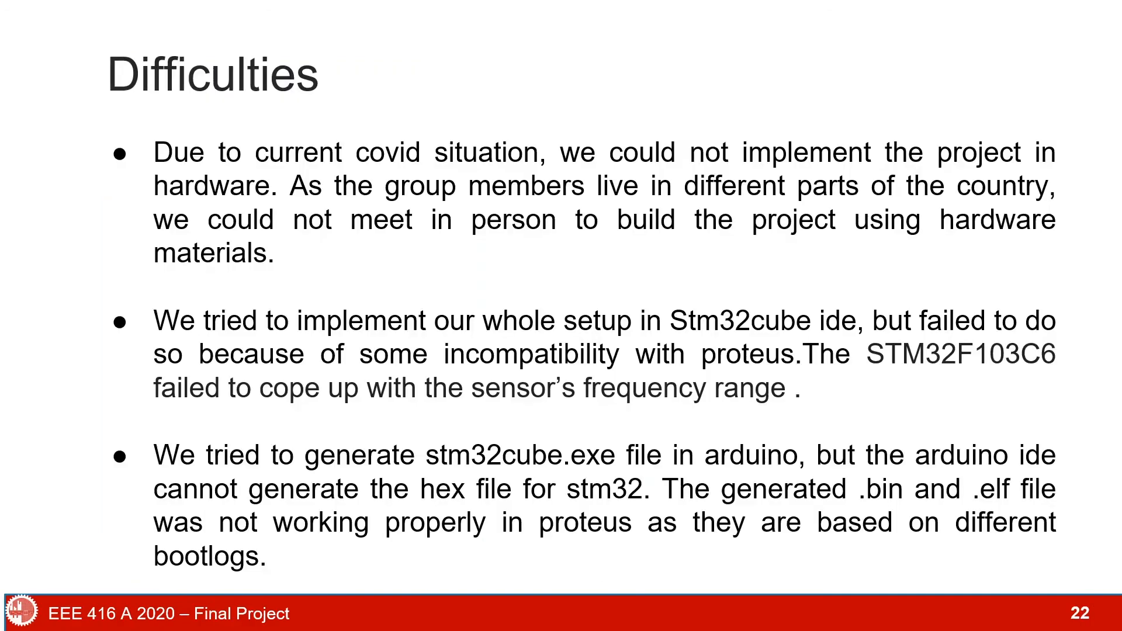
pyautogui.moveTo(485, 288)
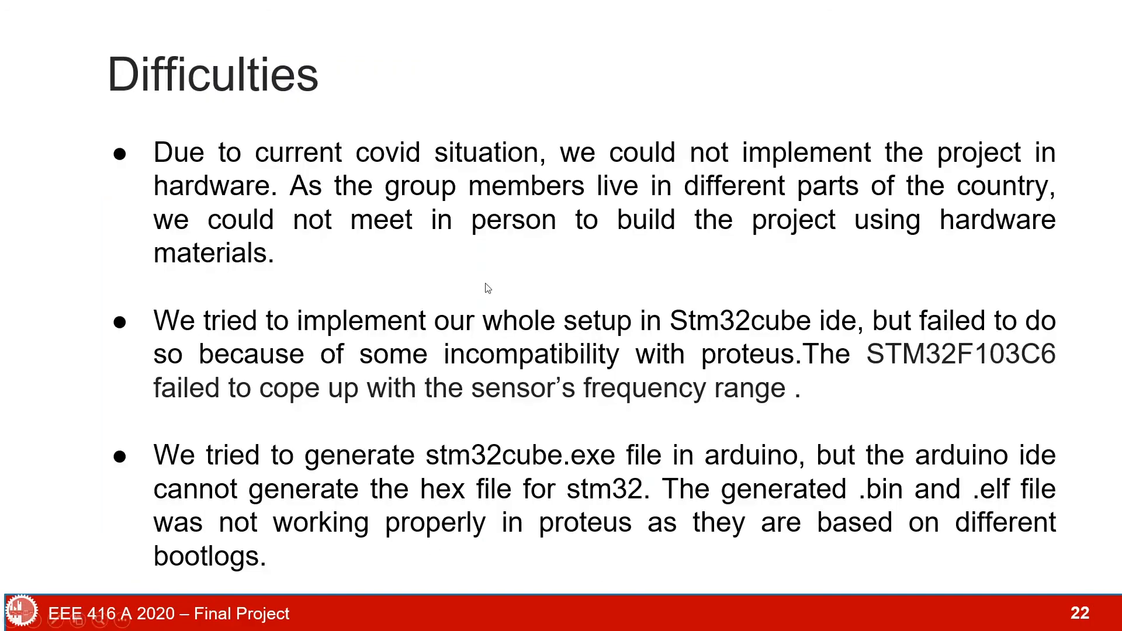